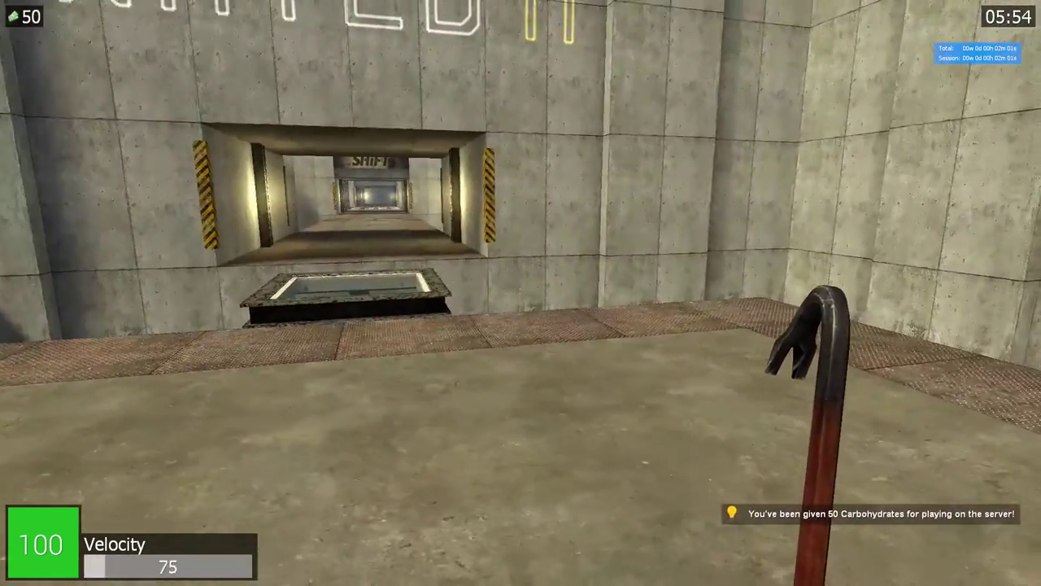
pyautogui.press('w')
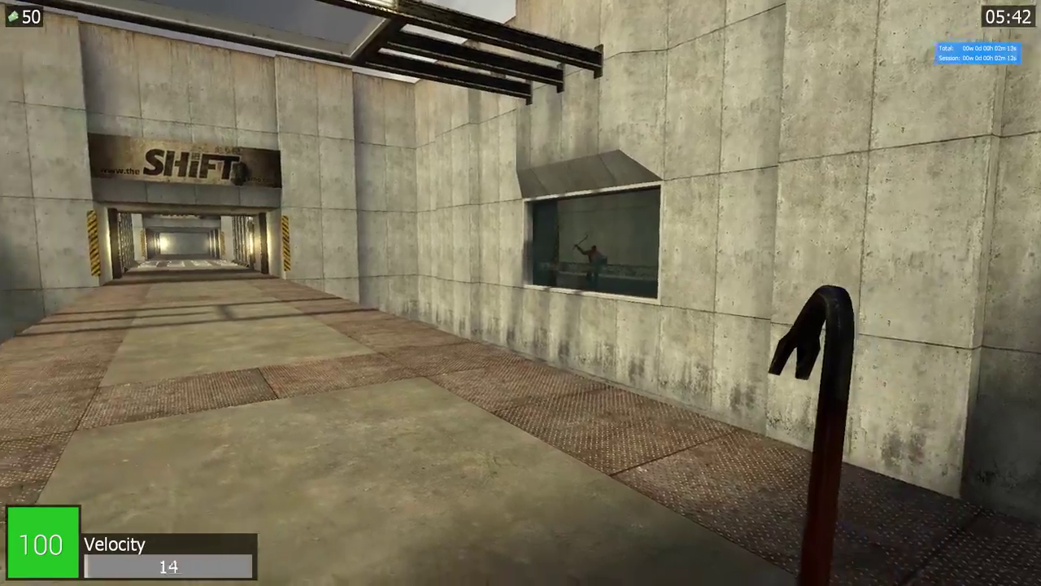
pyautogui.press('w')
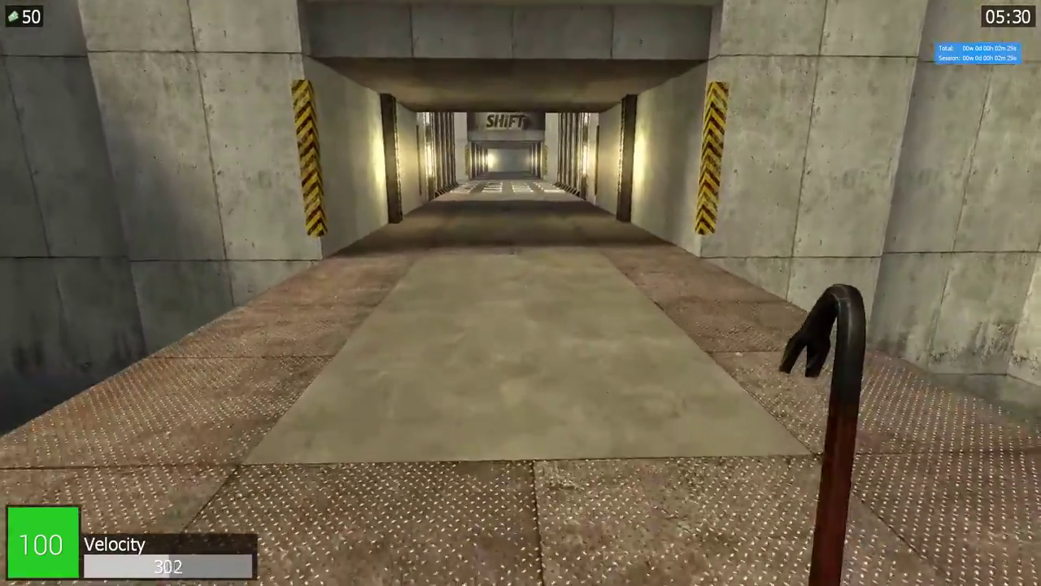
pyautogui.press('w')
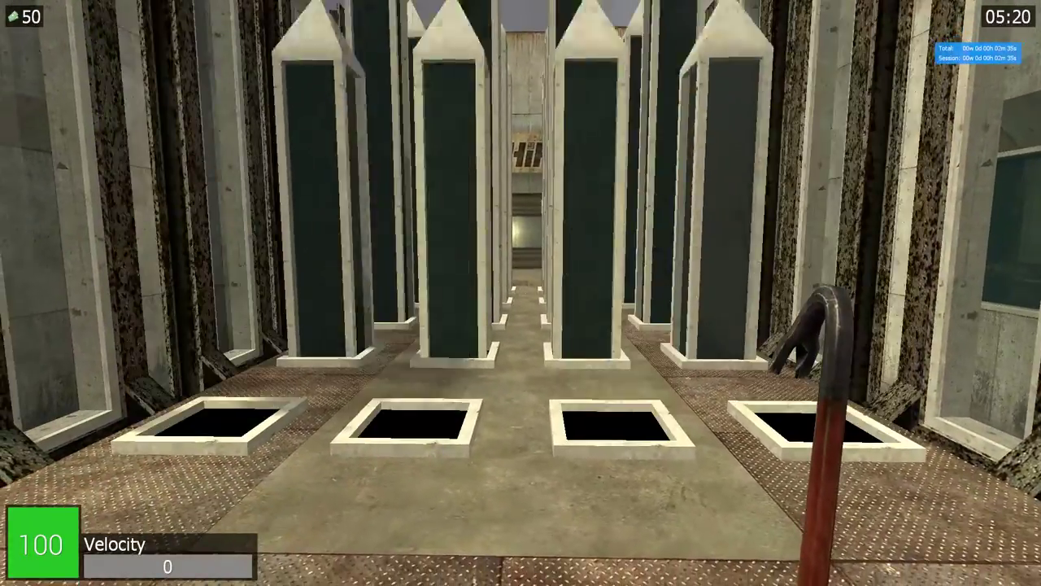
pyautogui.press('w')
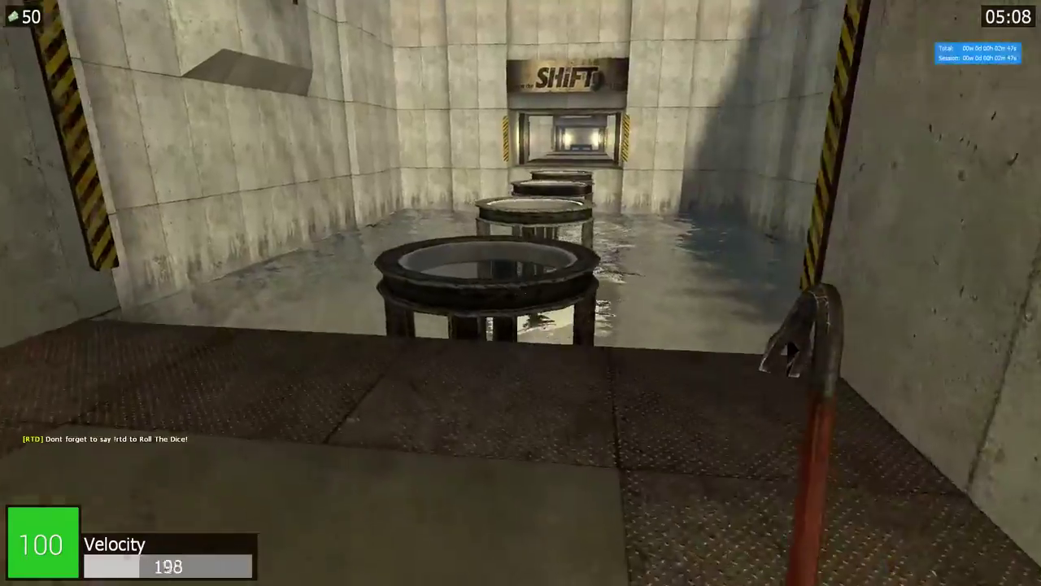
pyautogui.press('w')
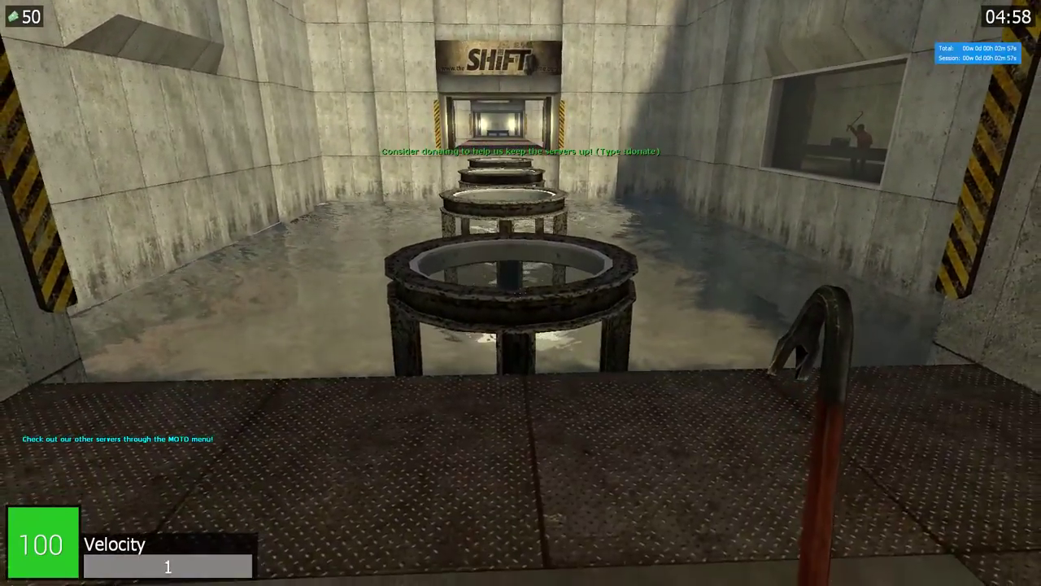
pyautogui.press('w')
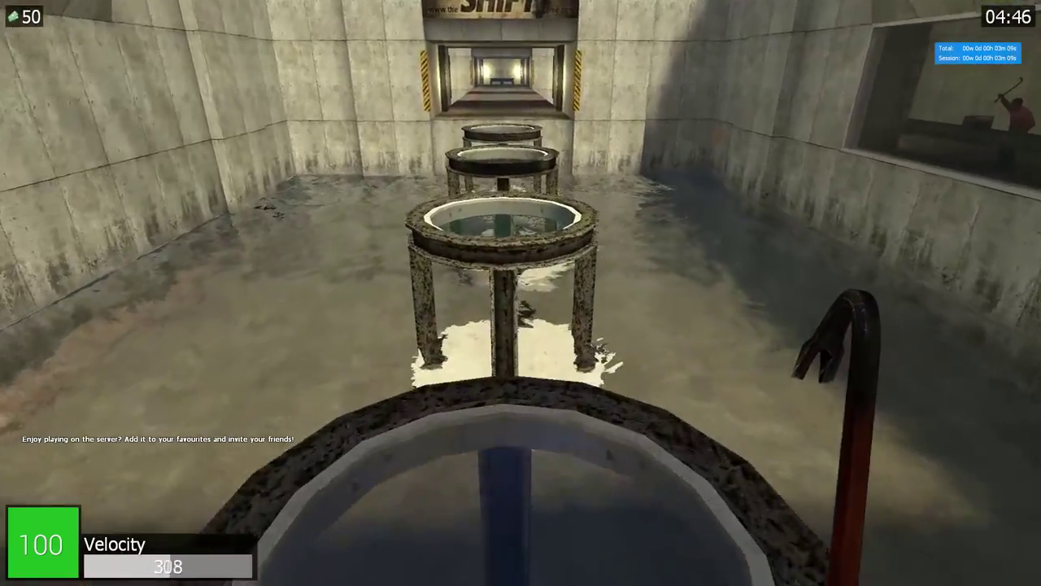
pyautogui.press('w')
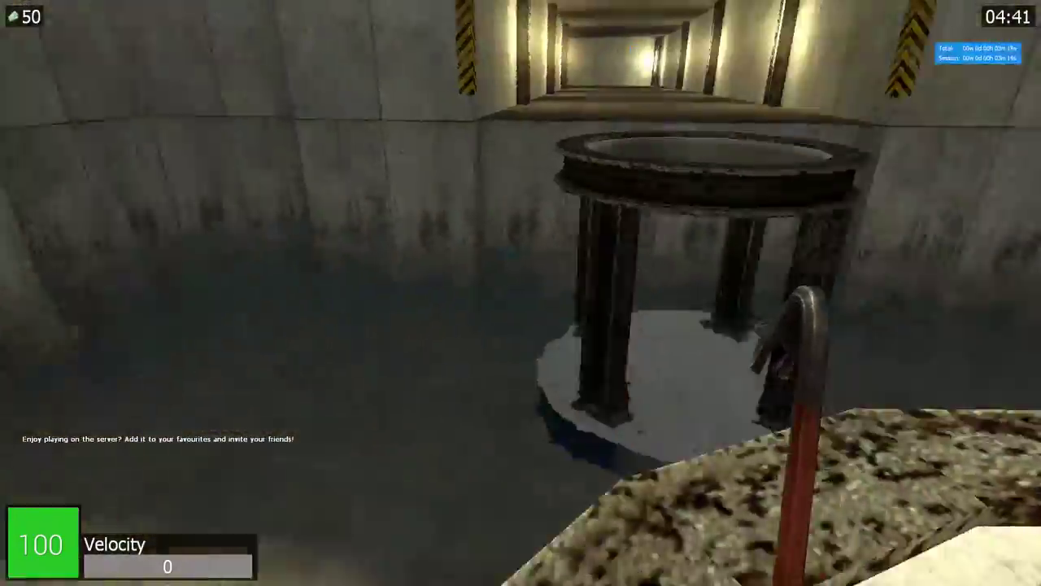
pyautogui.moveTo(521, 293)
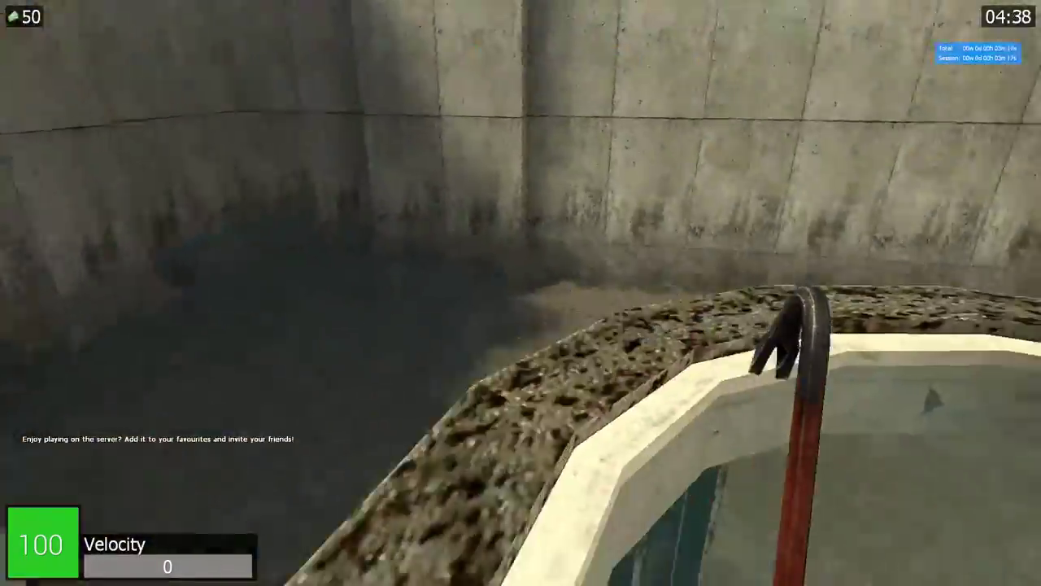
pyautogui.moveTo(521, 293)
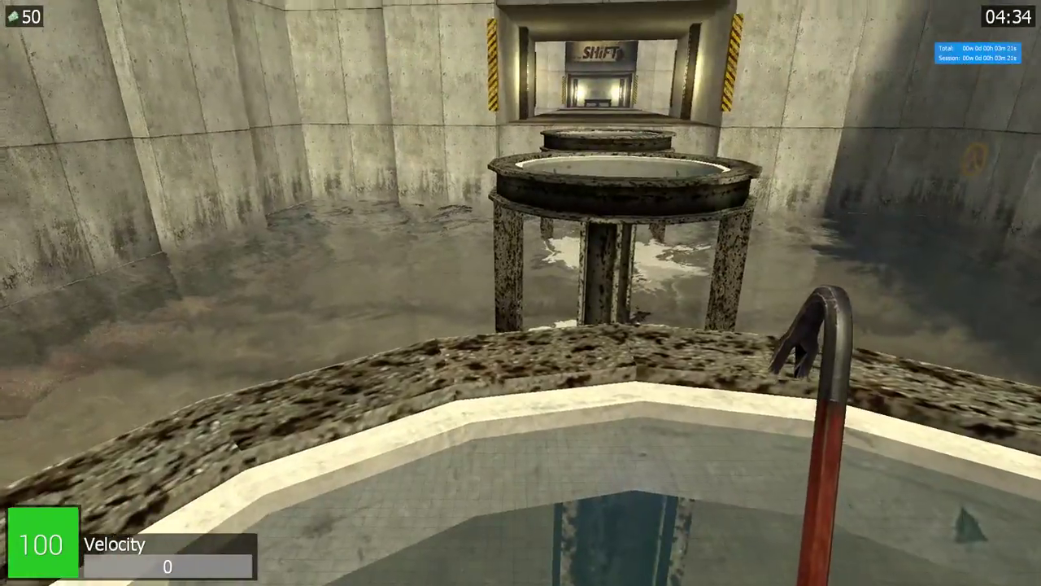
pyautogui.press('w')
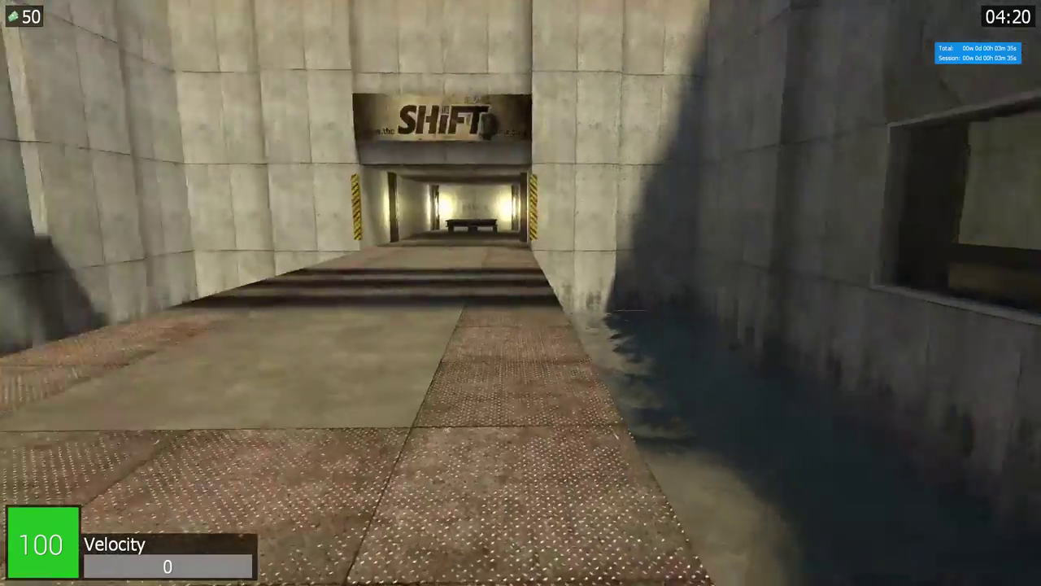
pyautogui.press('w')
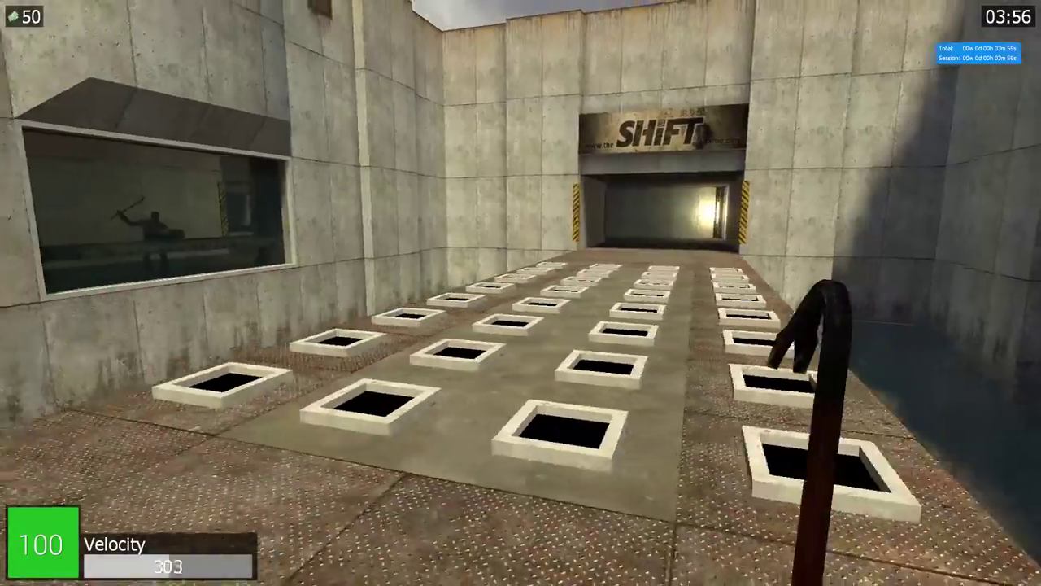
pyautogui.moveTo(521, 292)
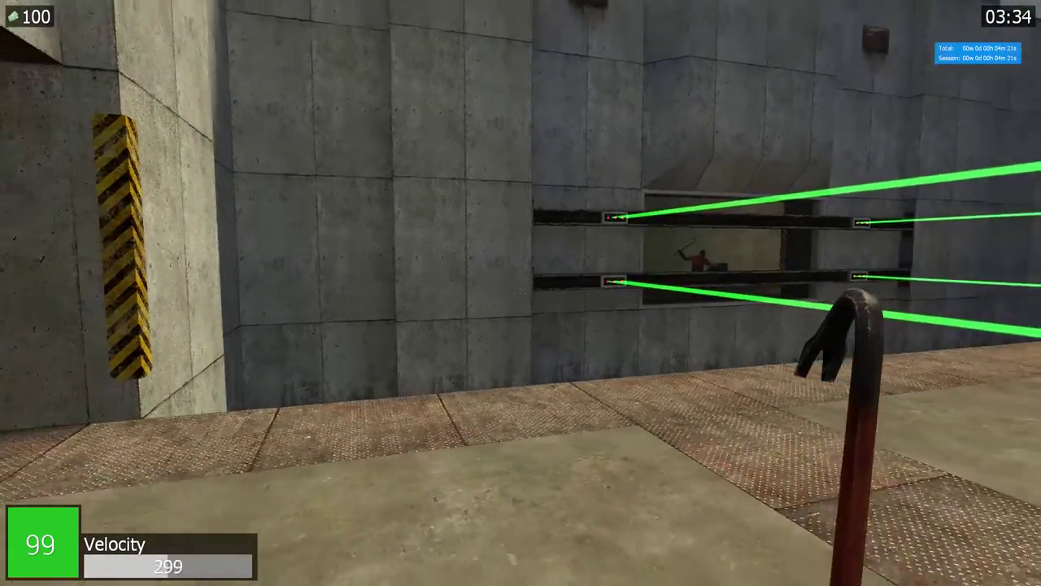
pyautogui.moveTo(520, 293)
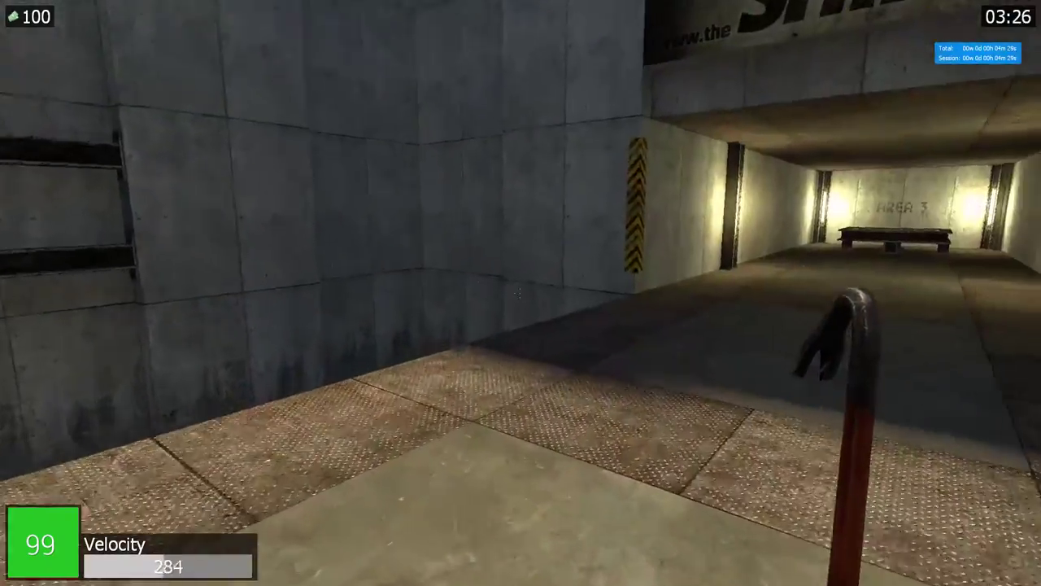
pyautogui.press('tab')
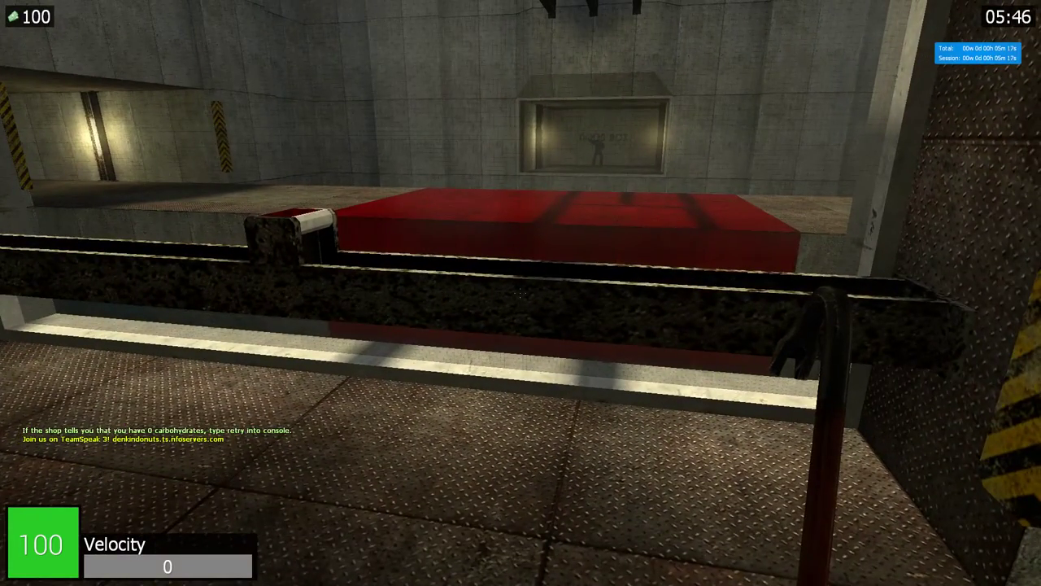
pyautogui.moveTo(521, 293)
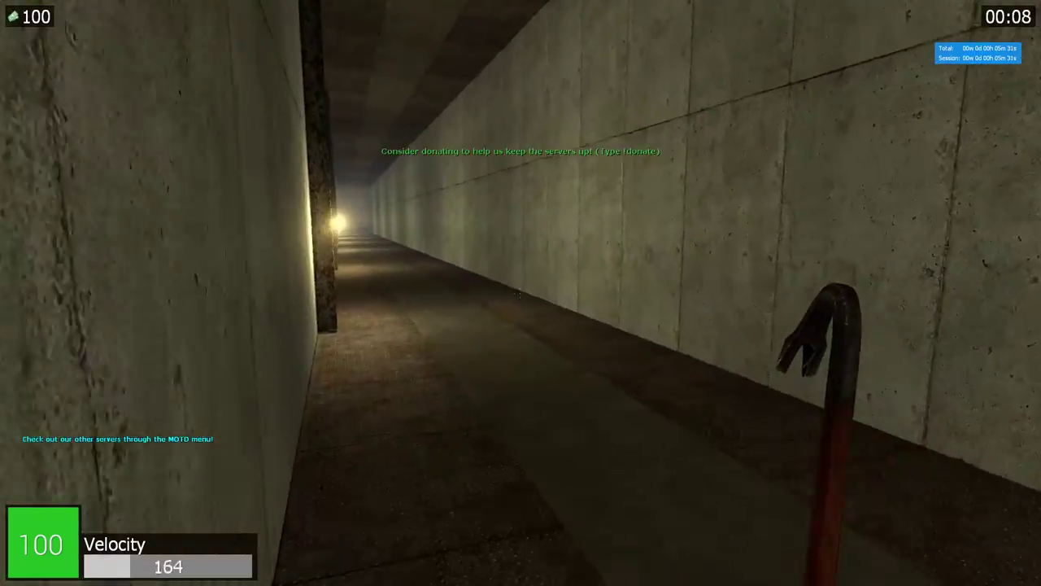
pyautogui.press('w')
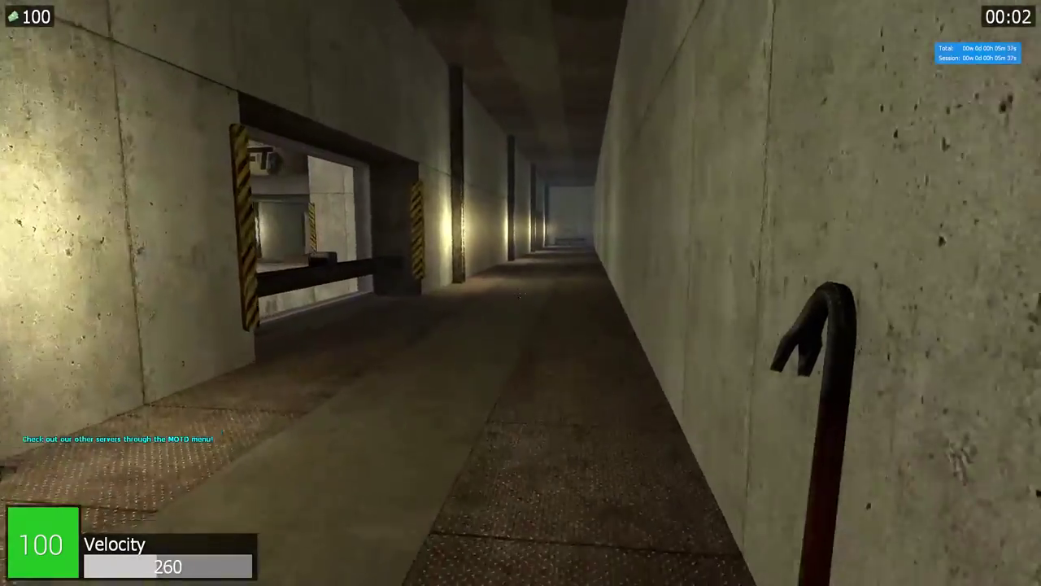
pyautogui.press('w')
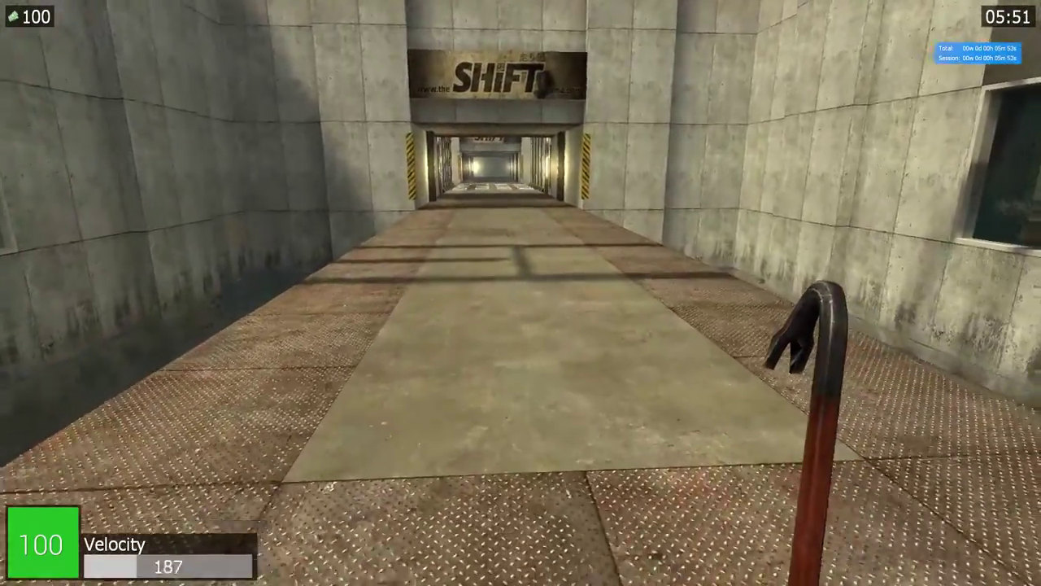
pyautogui.press('w')
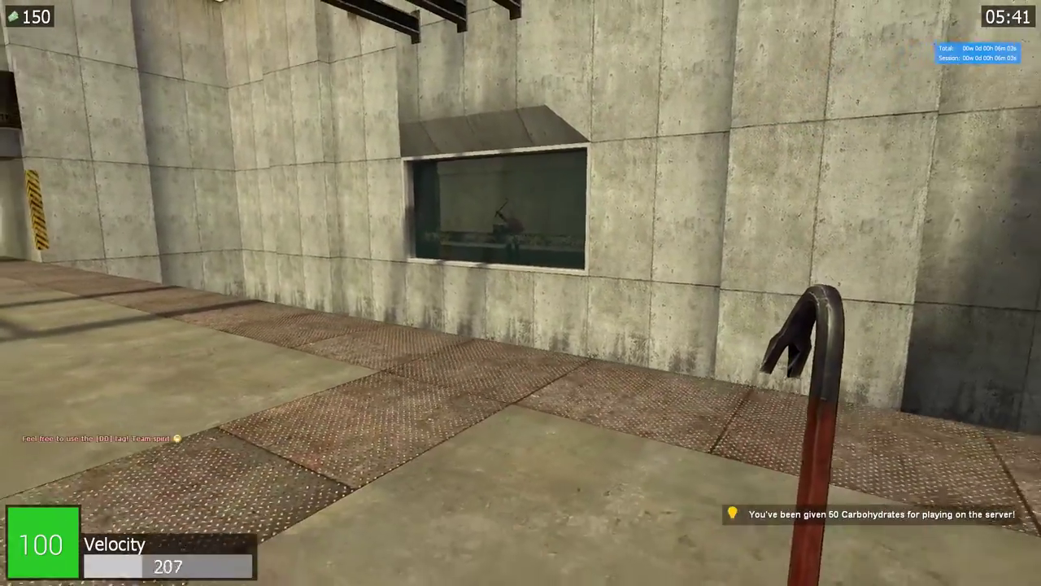
pyautogui.moveTo(520, 293)
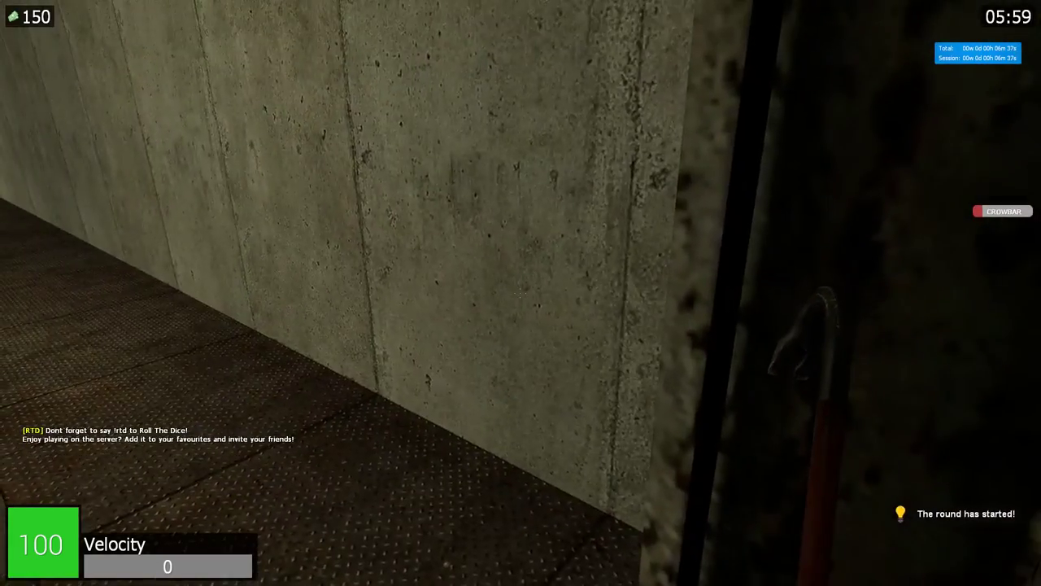
pyautogui.moveTo(520, 292)
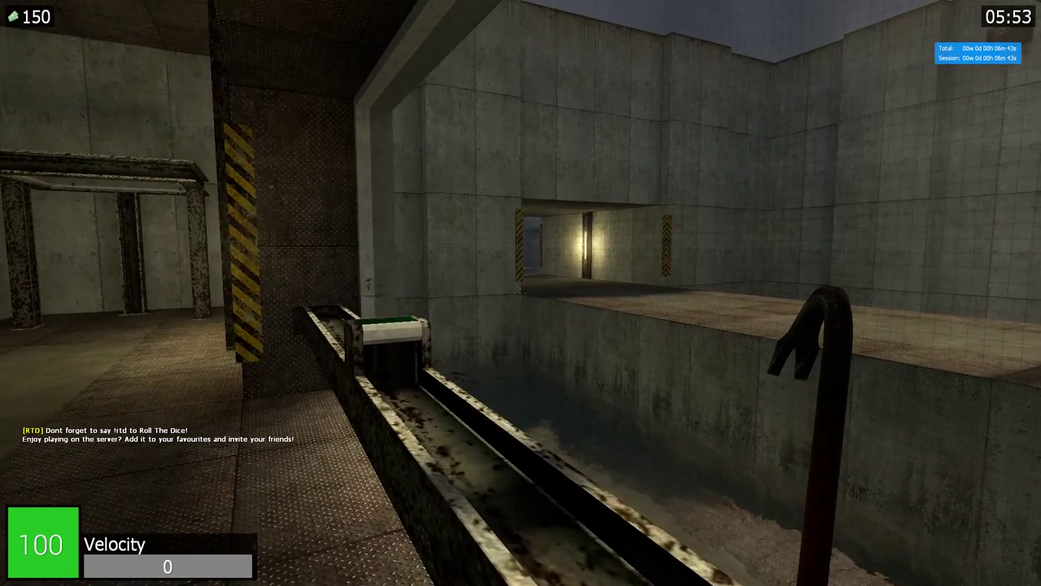
pyautogui.moveTo(521, 292)
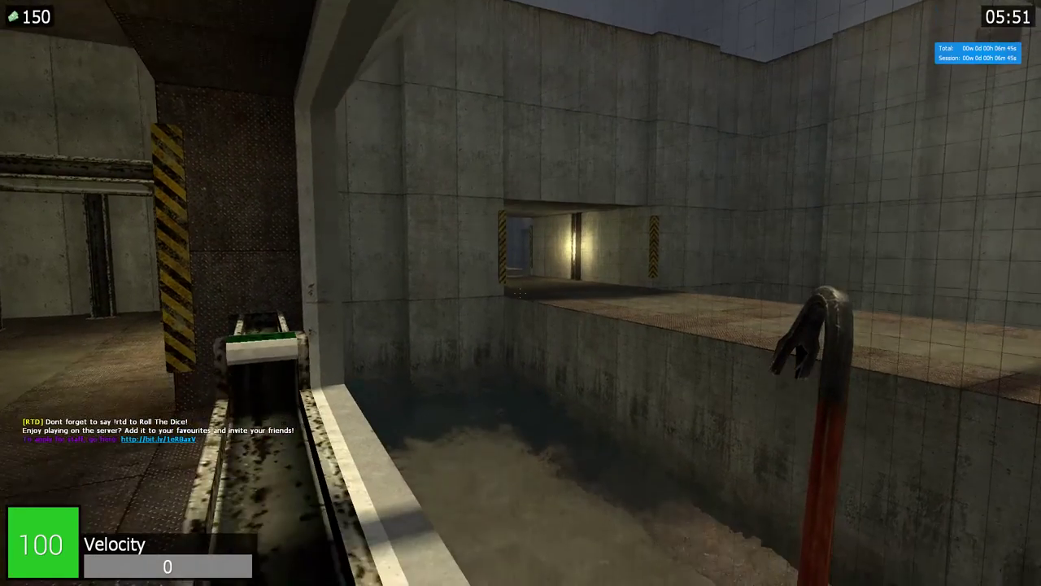
pyautogui.moveTo(521, 293)
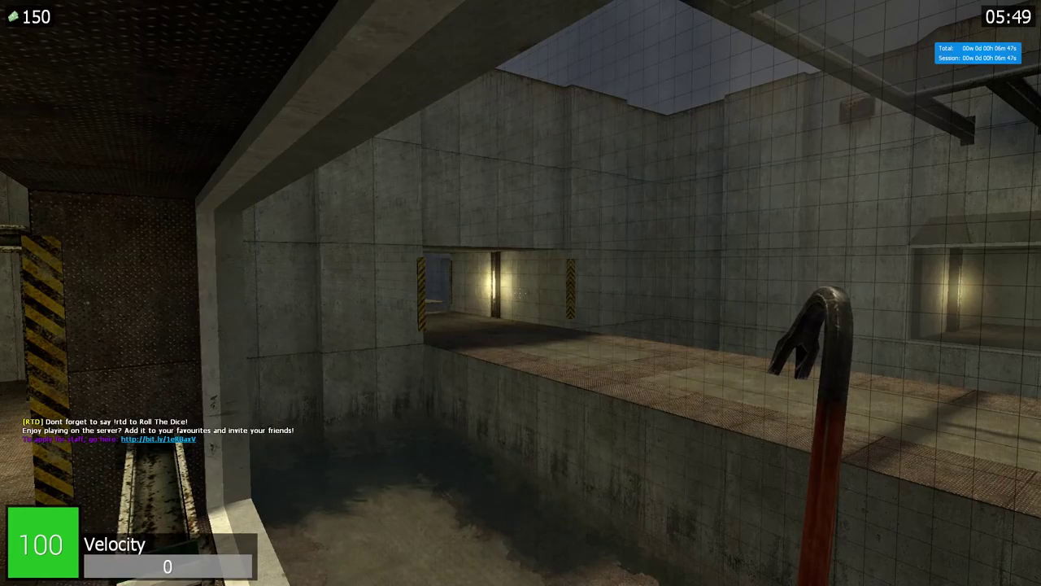
pyautogui.moveTo(520, 292)
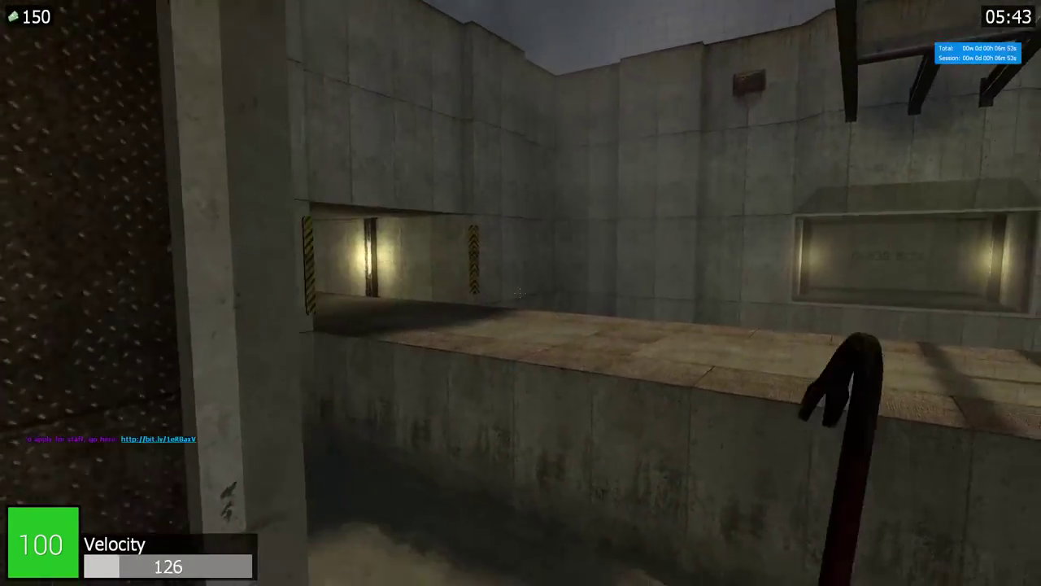
pyautogui.moveTo(521, 293)
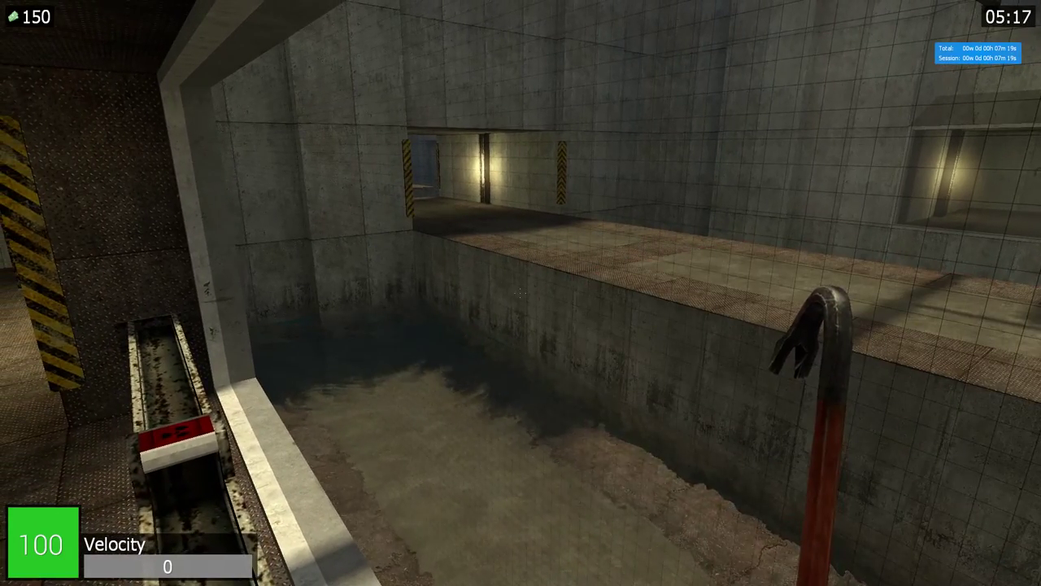
pyautogui.press('w')
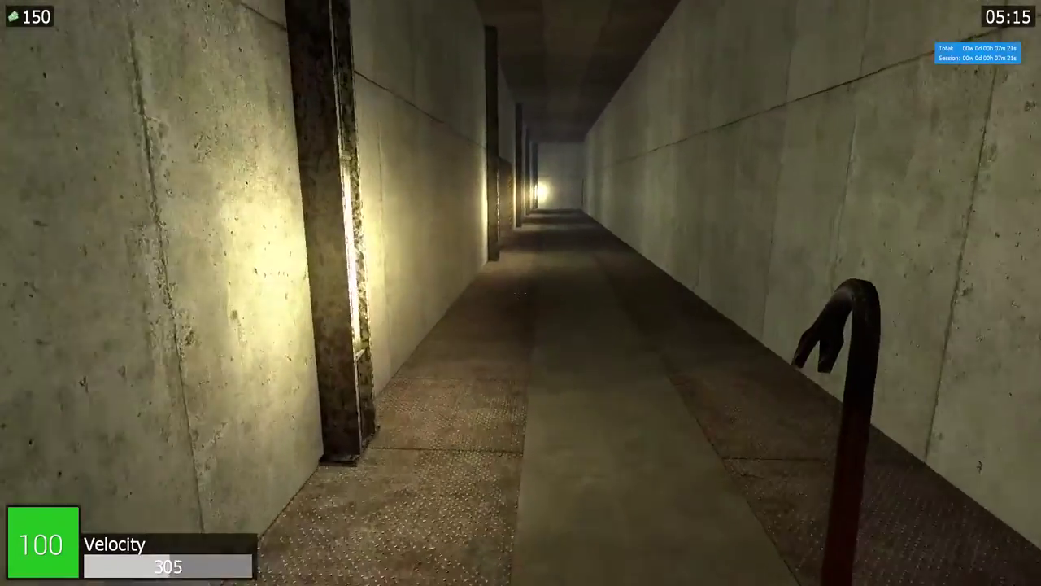
pyautogui.press('w')
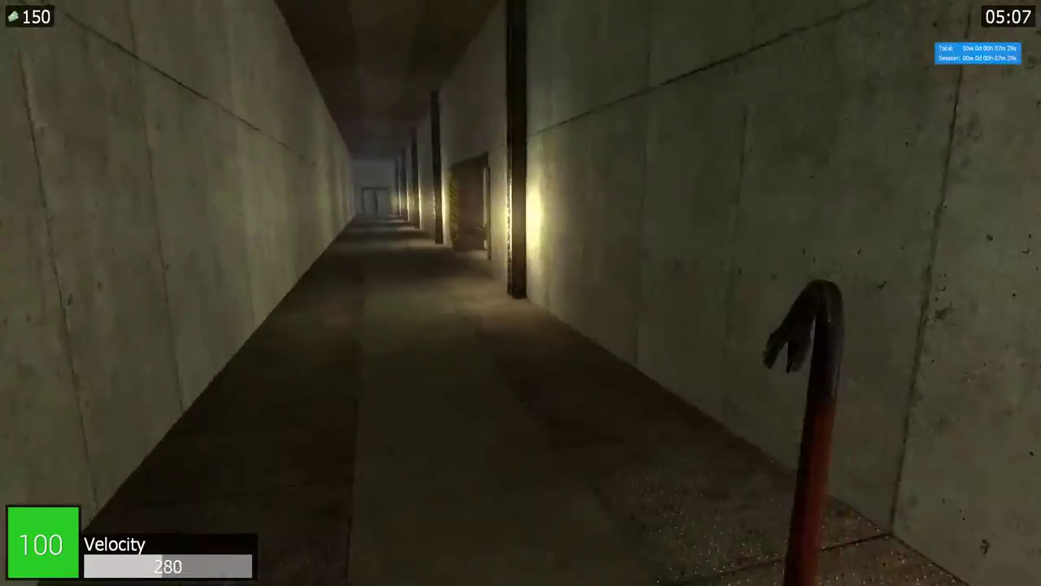
pyautogui.moveTo(520, 293)
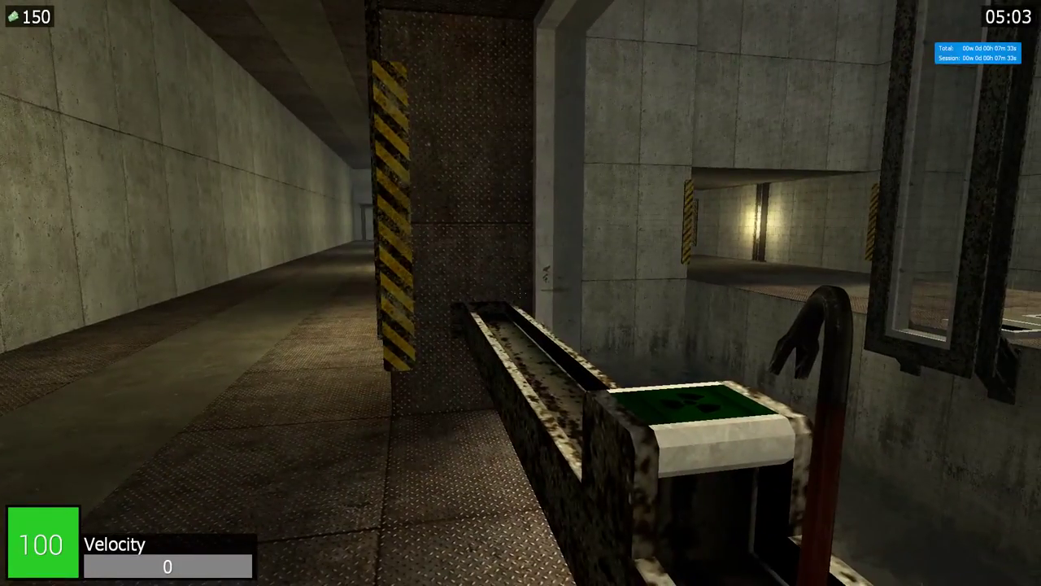
pyautogui.press('w')
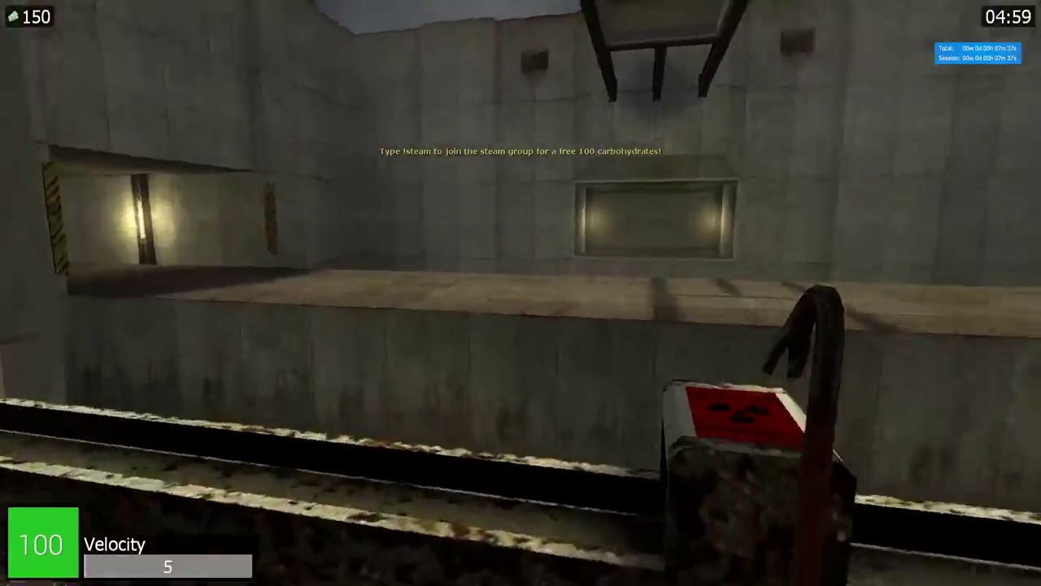
pyautogui.press('w')
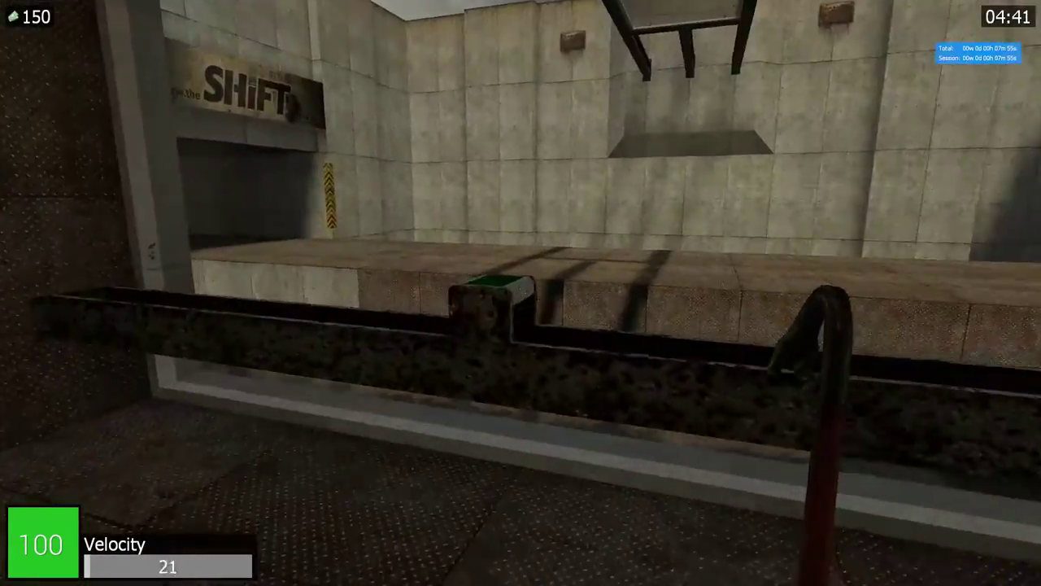
pyautogui.moveTo(521, 293)
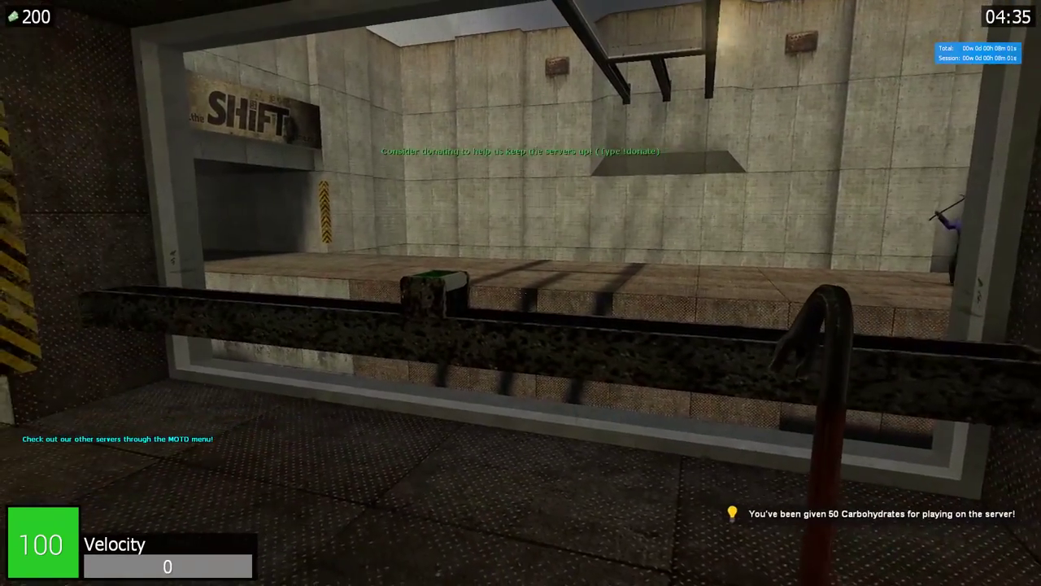
pyautogui.moveTo(520, 293)
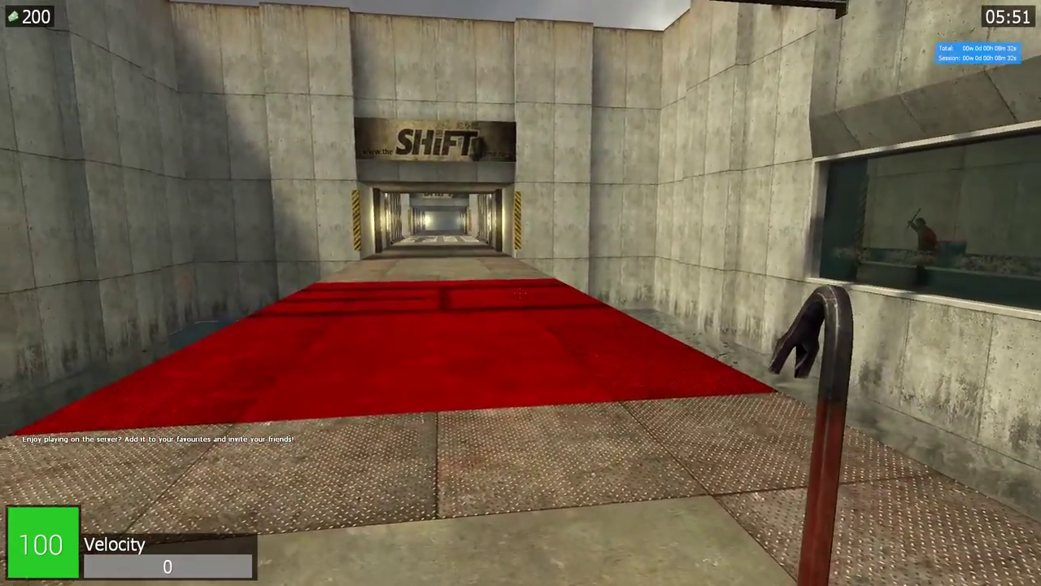
pyautogui.press('w')
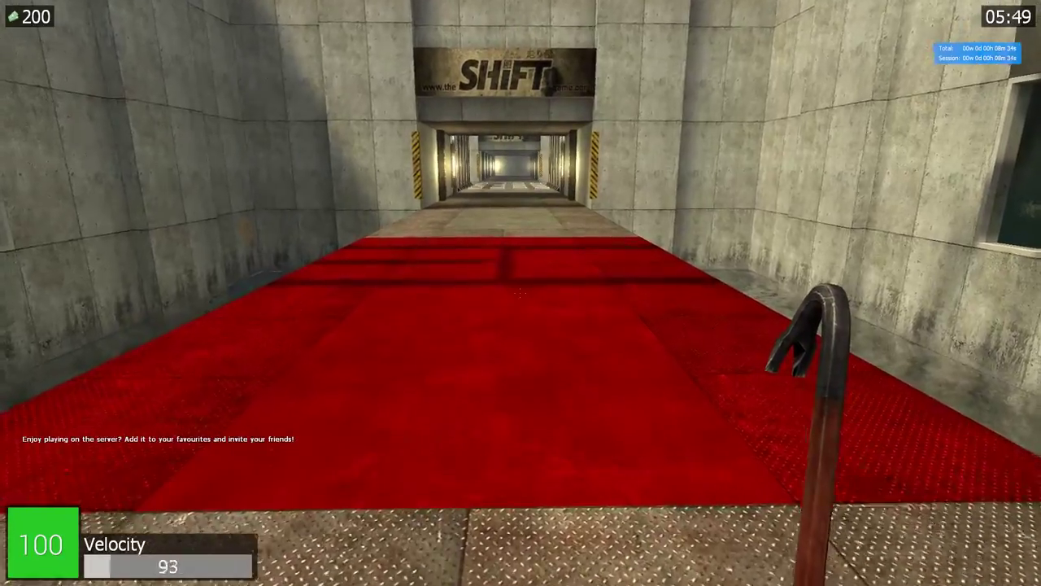
pyautogui.press('w')
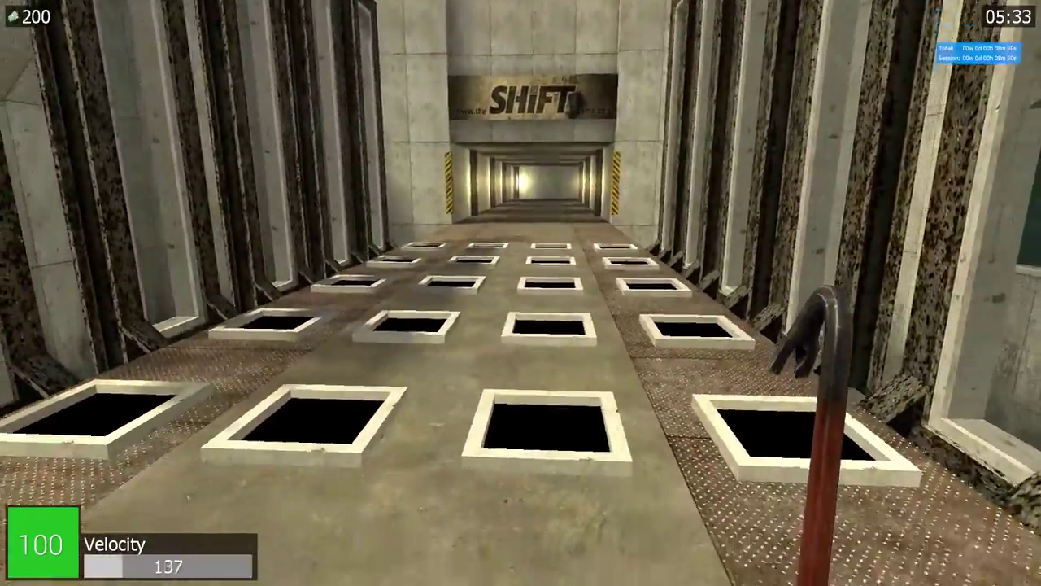
pyautogui.press('w')
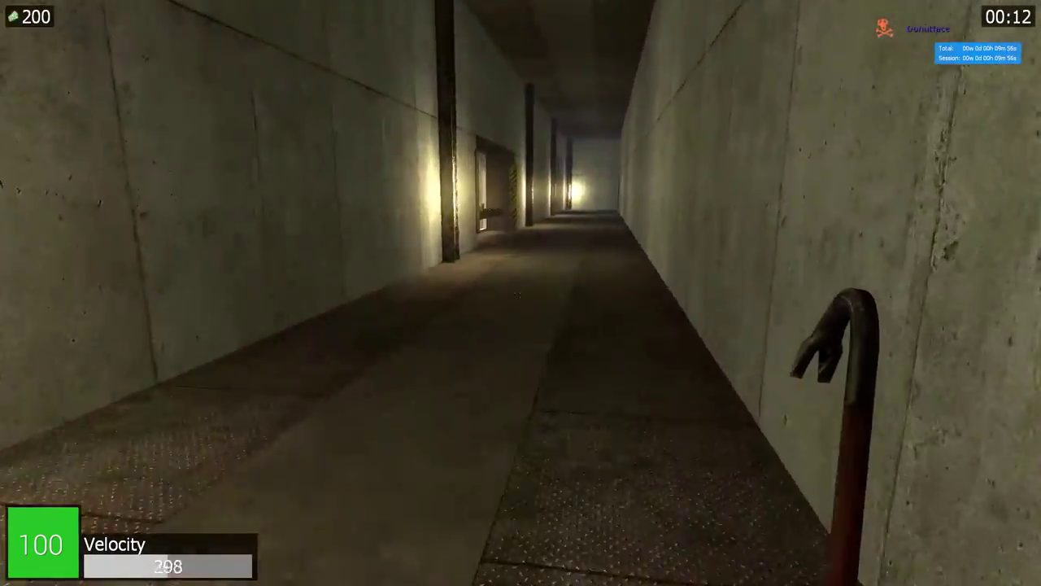
pyautogui.press('w')
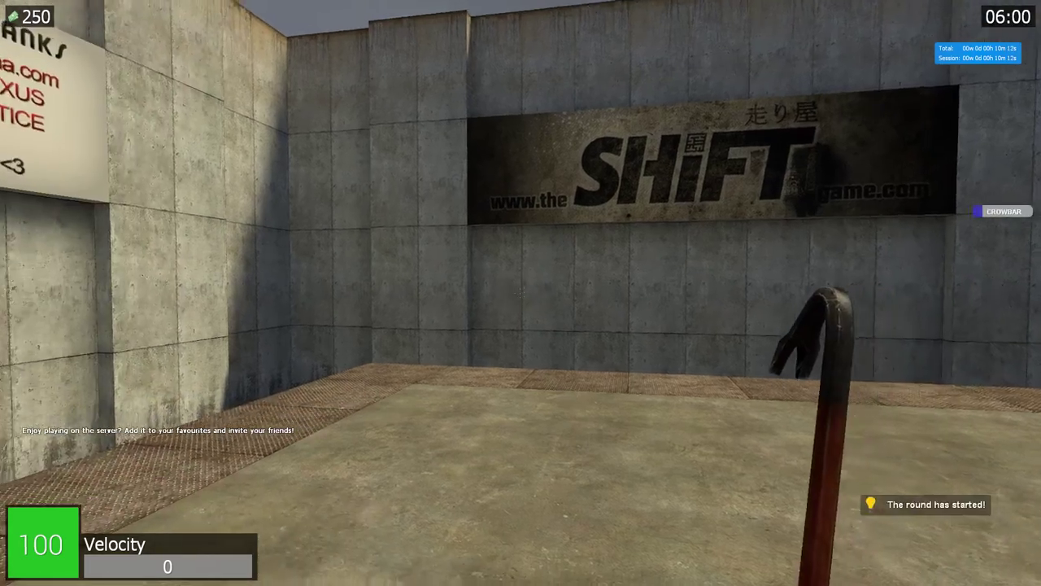
pyautogui.press('w')
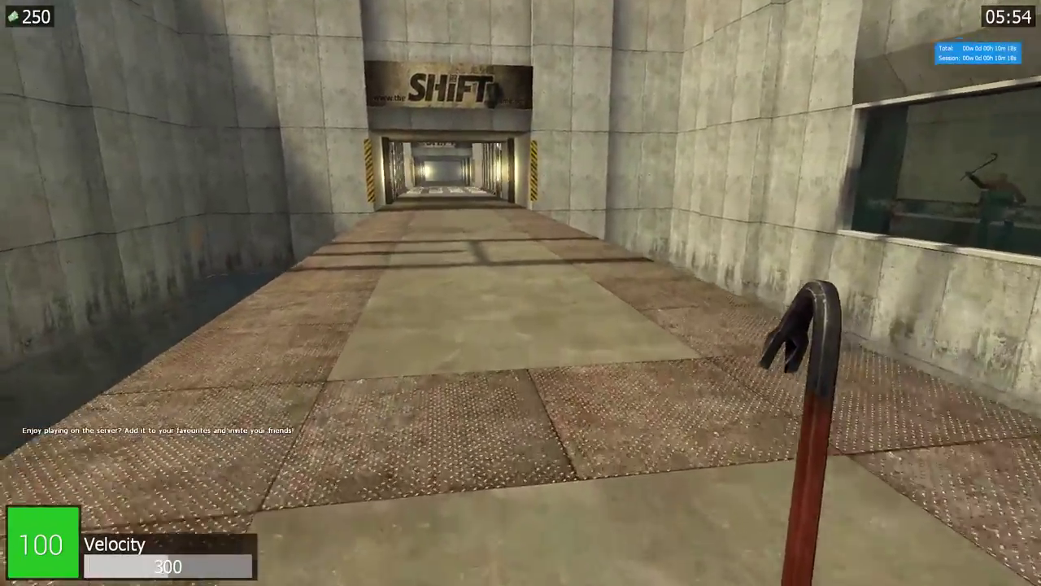
pyautogui.press('w')
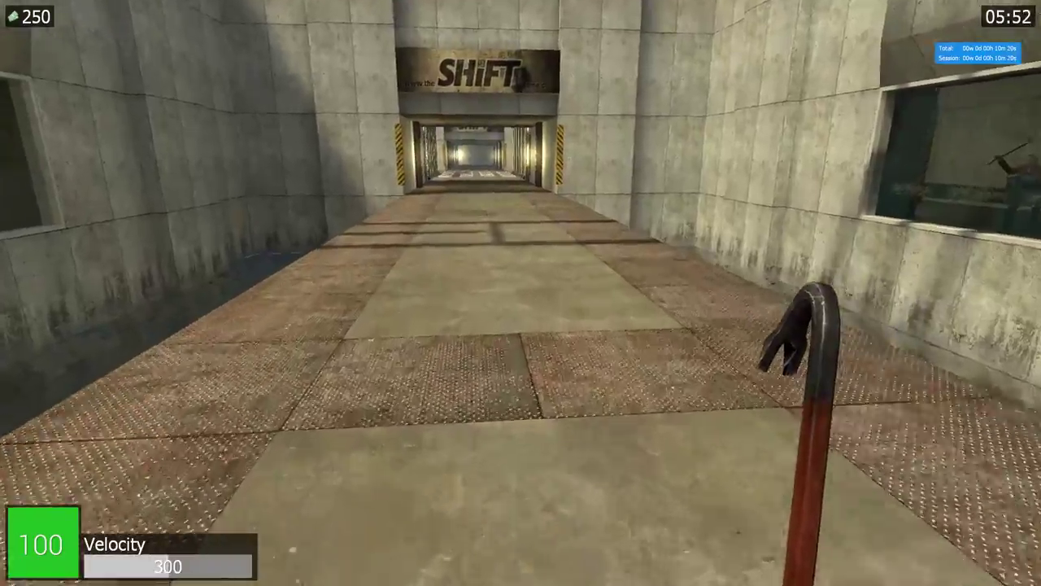
pyautogui.press('w')
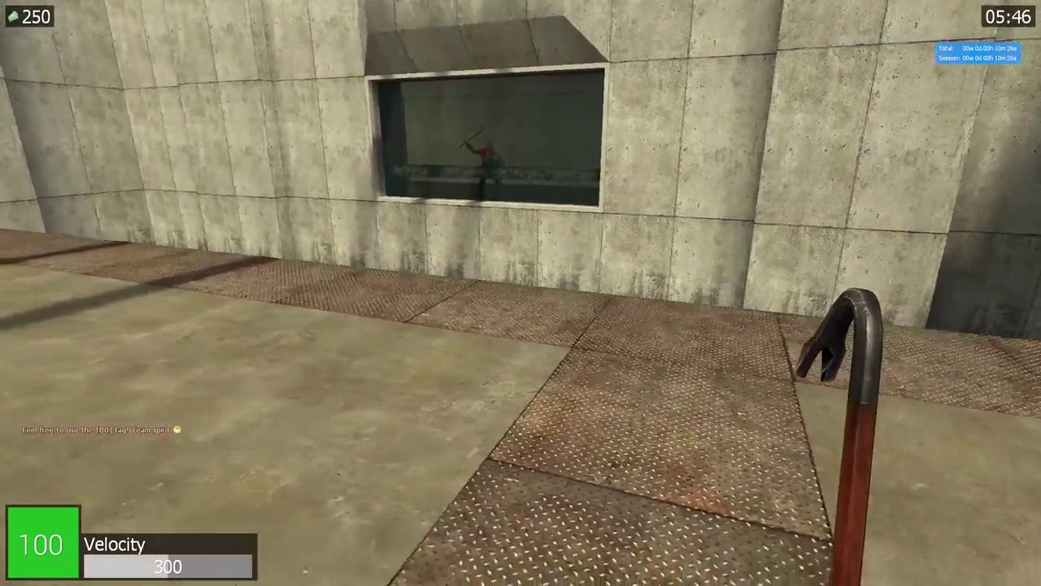
pyautogui.moveTo(521, 293)
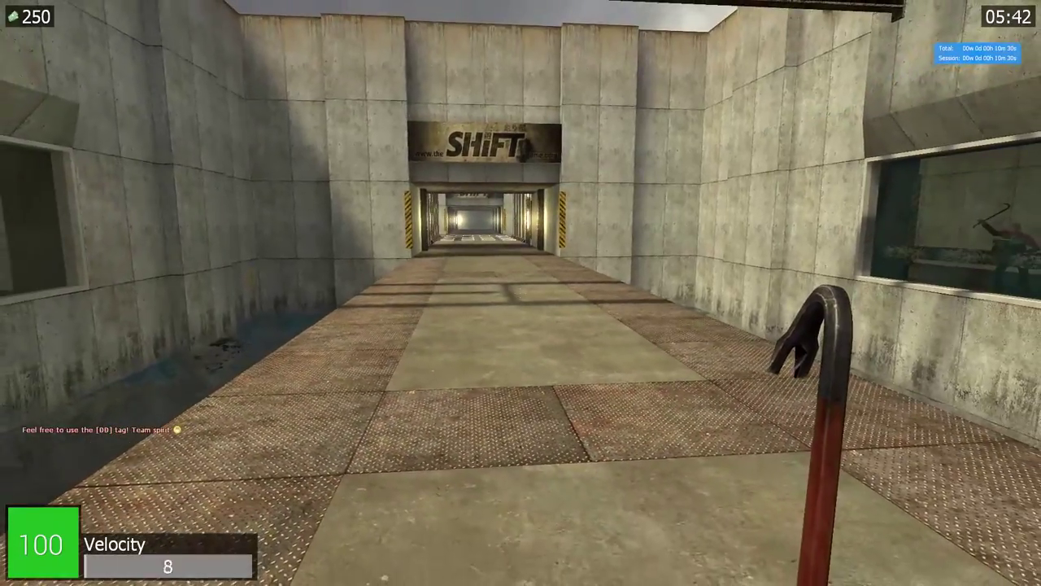
pyautogui.press('w')
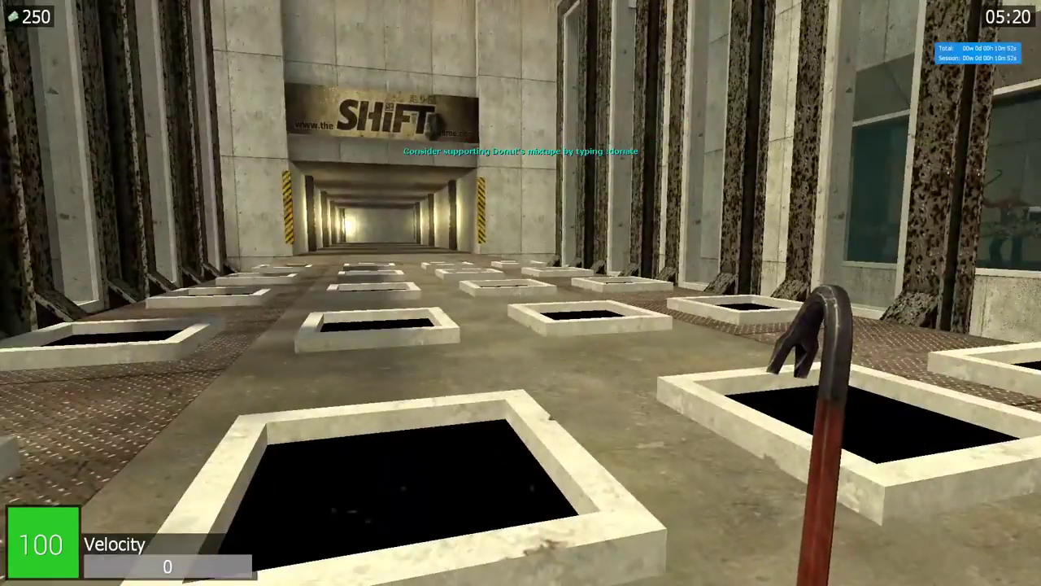
pyautogui.moveTo(521, 293)
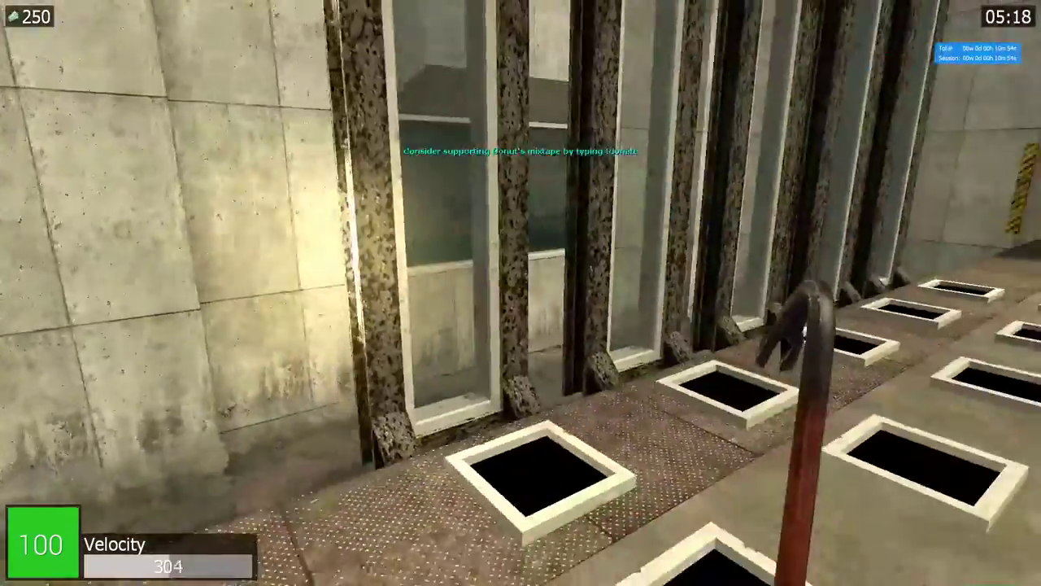
pyautogui.moveTo(521, 293)
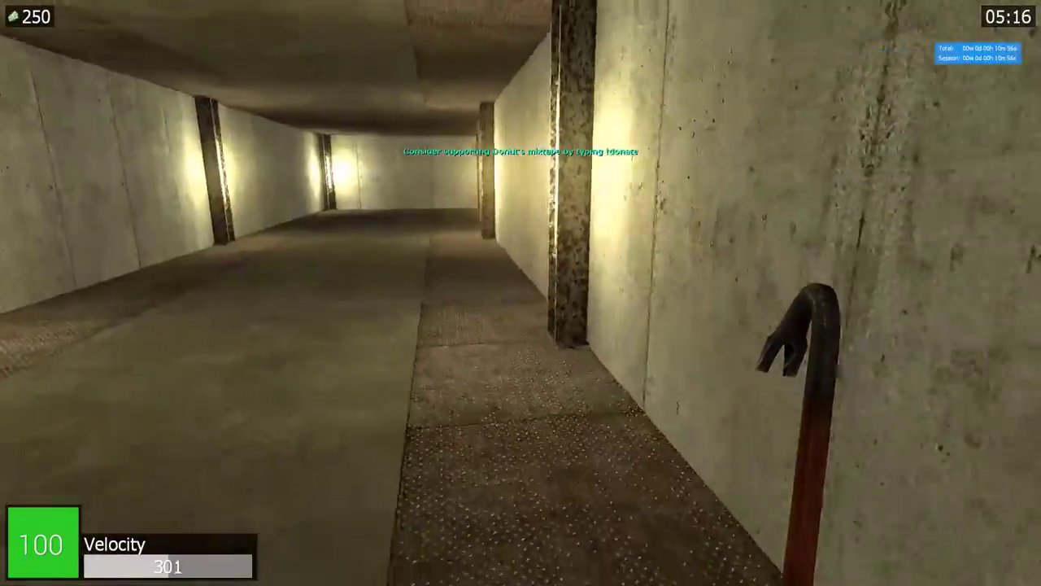